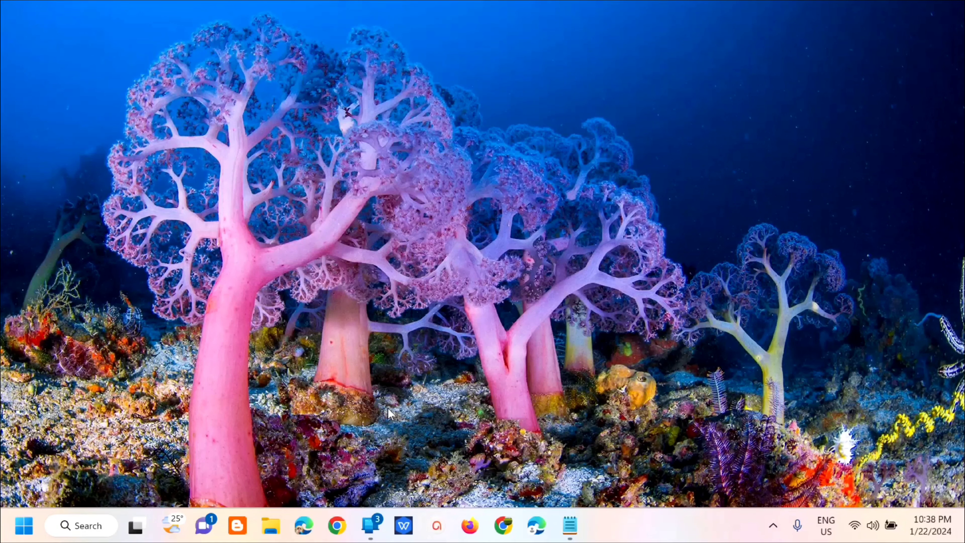
mouse_move(388, 417)
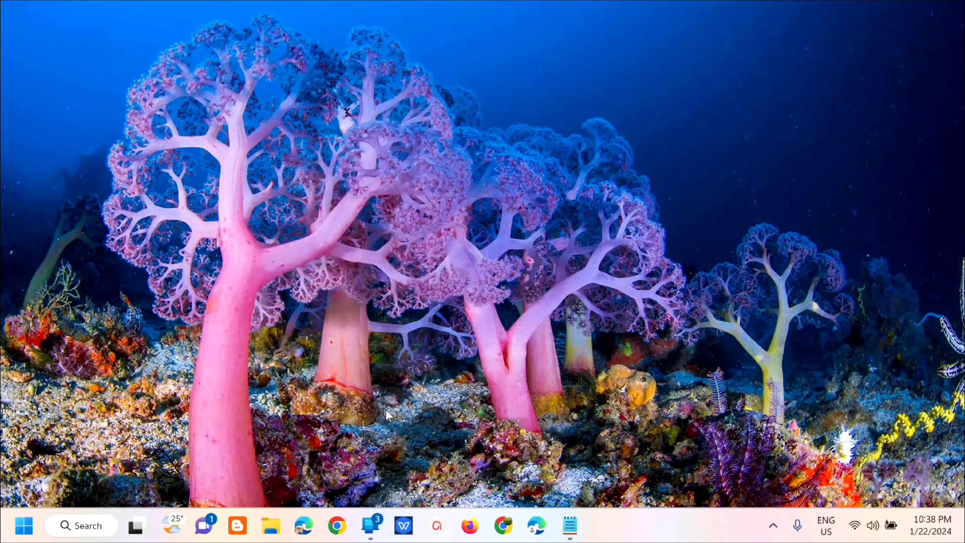
mouse_move(88, 505)
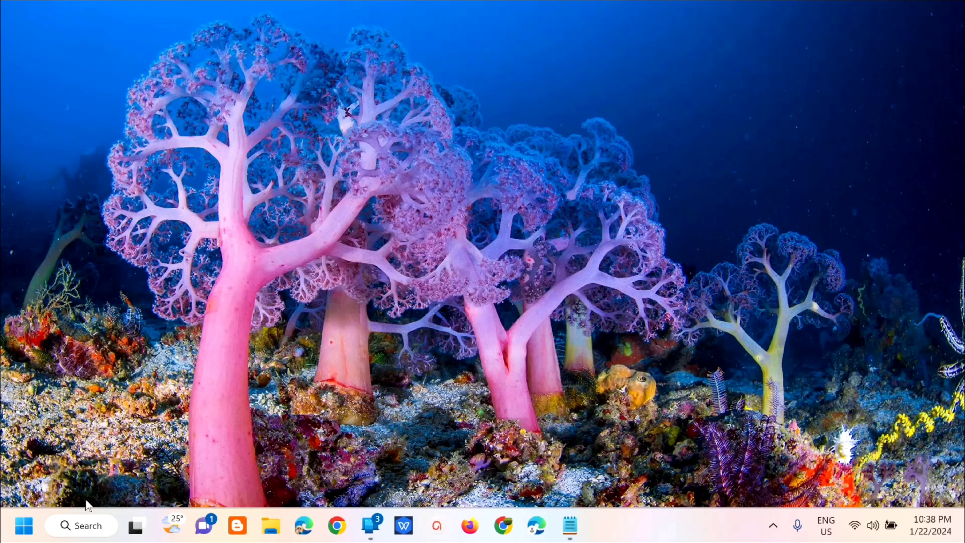
Step: Search Windows for 'cmd' and launch Command Prompt with Run as administrator
click(81, 524)
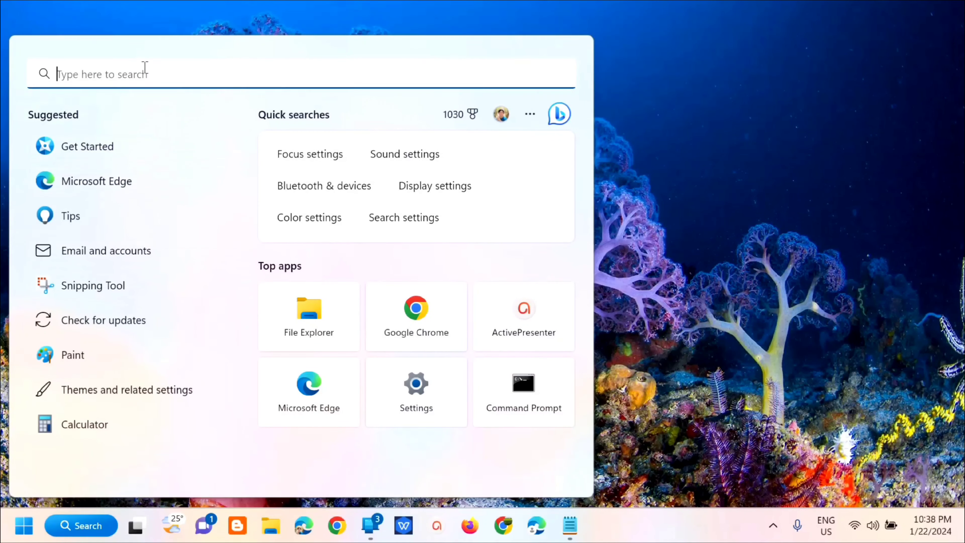
text(cmd)
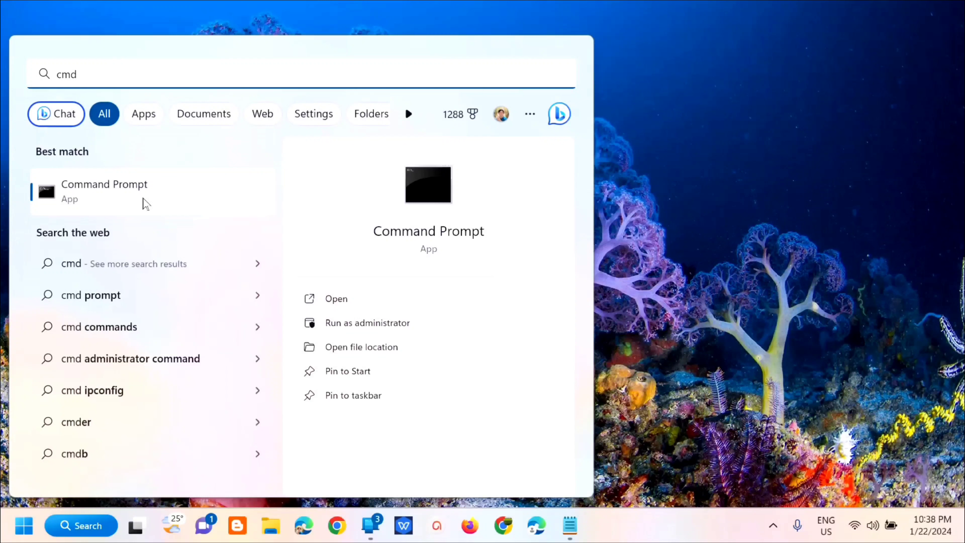
right_click(105, 191)
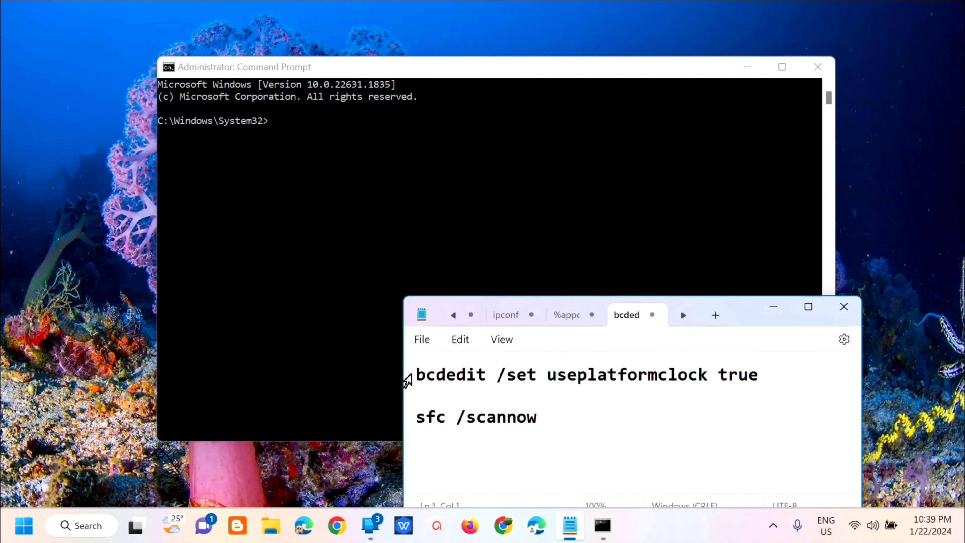
Step: Select the bcdedit useplatformclock line in the notes and return to the administrator Command Prompt
double_click(450, 374)
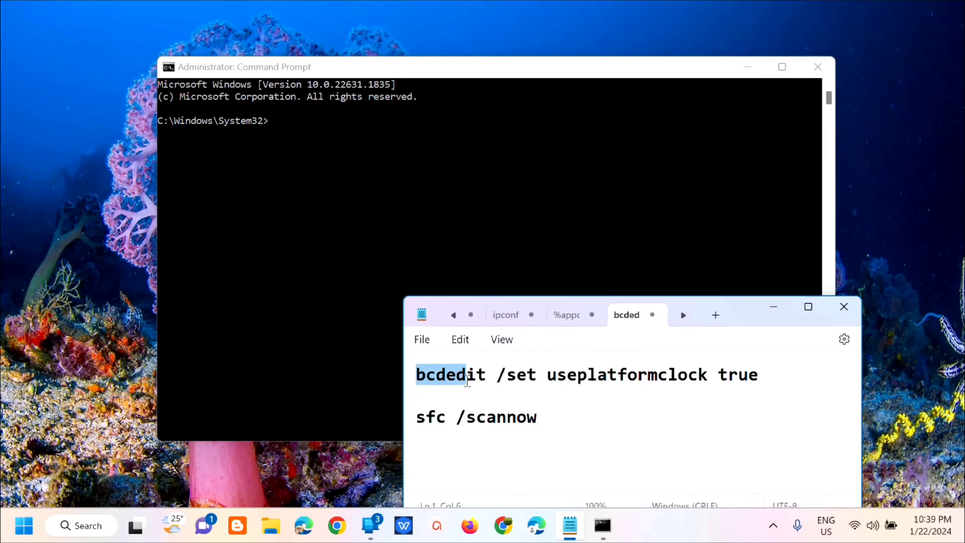
drag(465, 373, 542, 374)
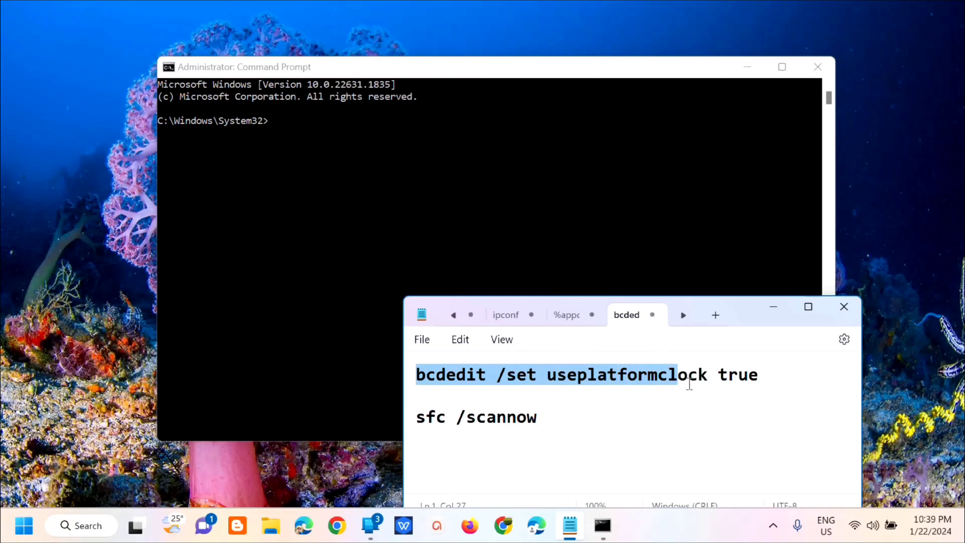
click(760, 375)
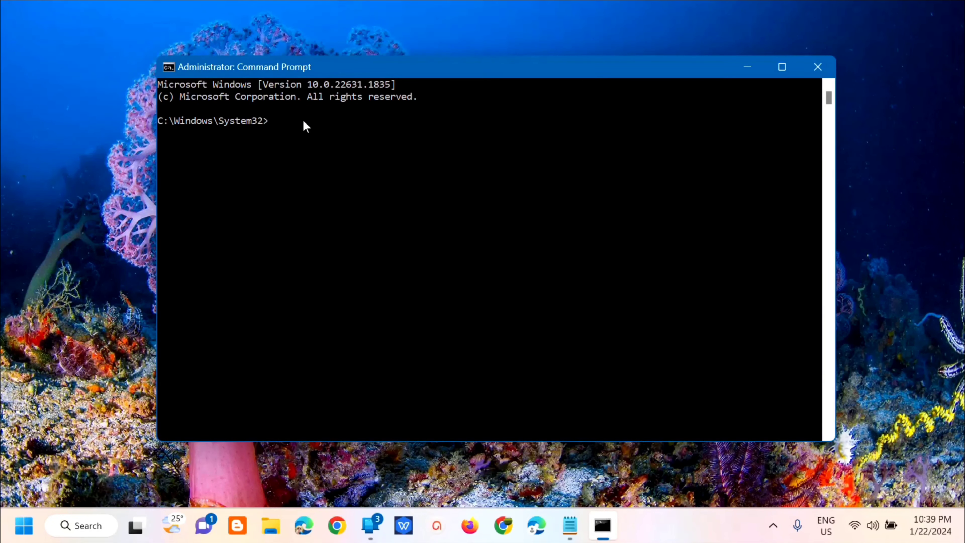
Step: Run 'bcdedit /set useplatformclock true' so the operation completes successfully
text(bcdedit /set useplatformclock true)
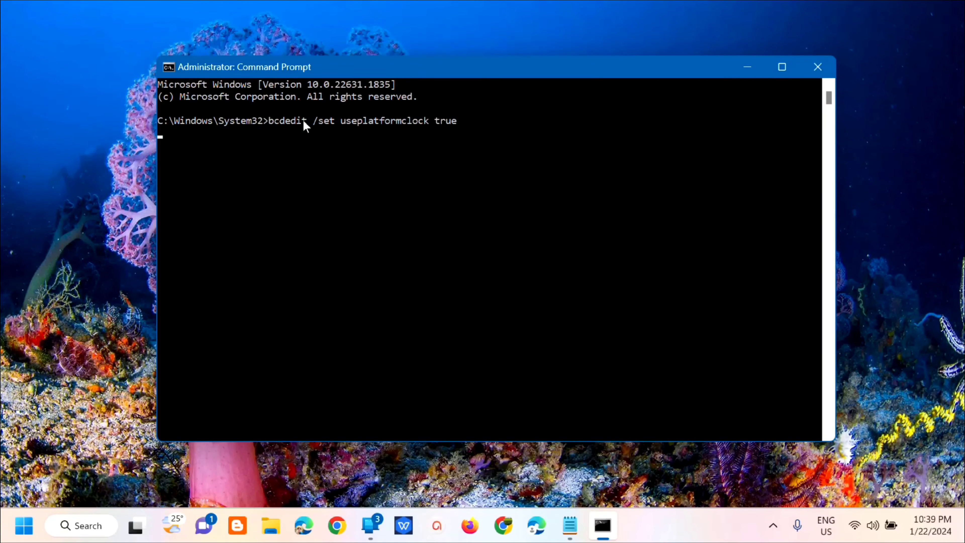
key(Enter)
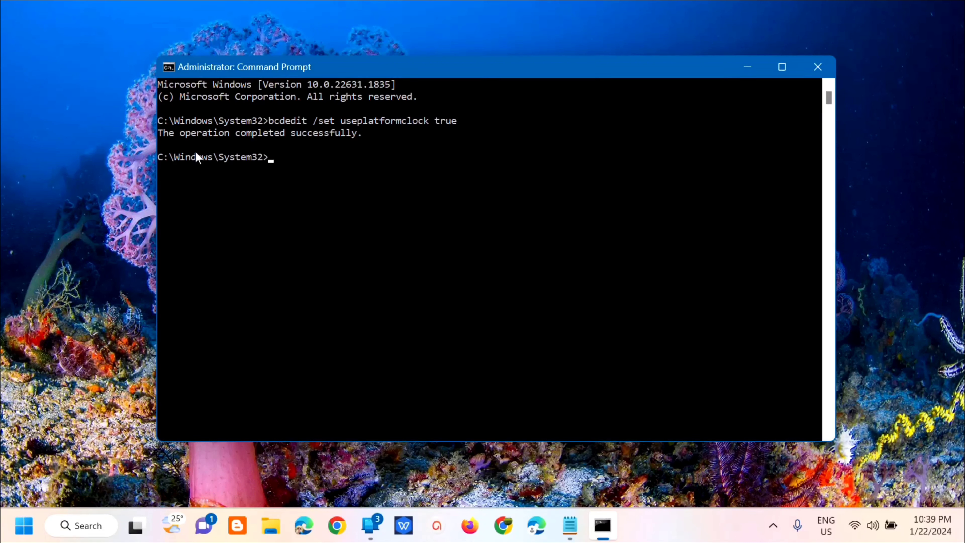
mouse_move(332, 176)
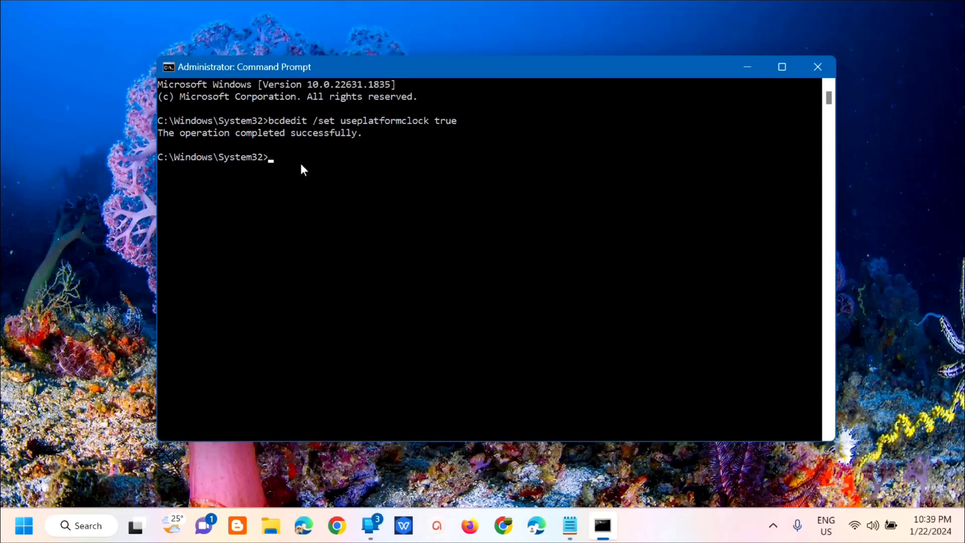
Step: Enter 'sfc /scannow' at the administrator prompt to start a system file check
text(sfc /)
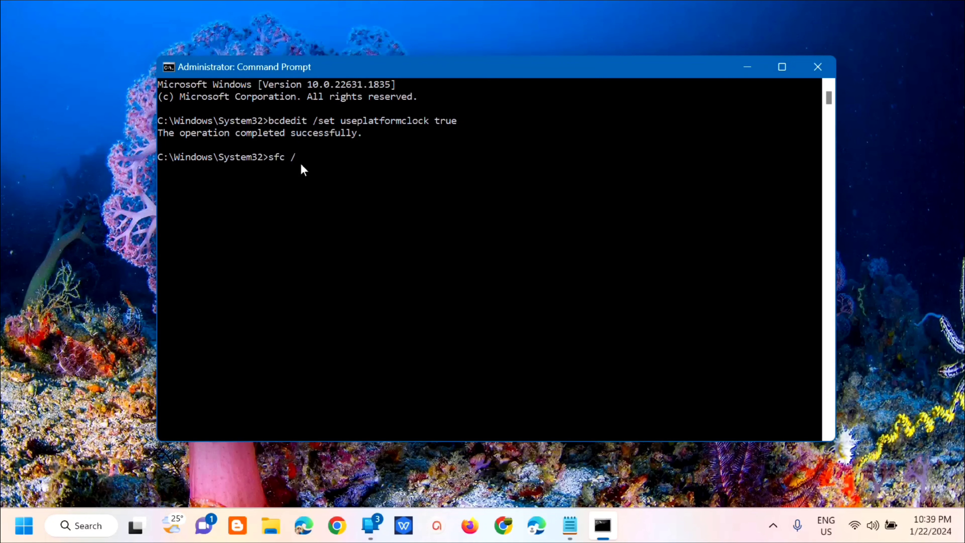
text(scannow)
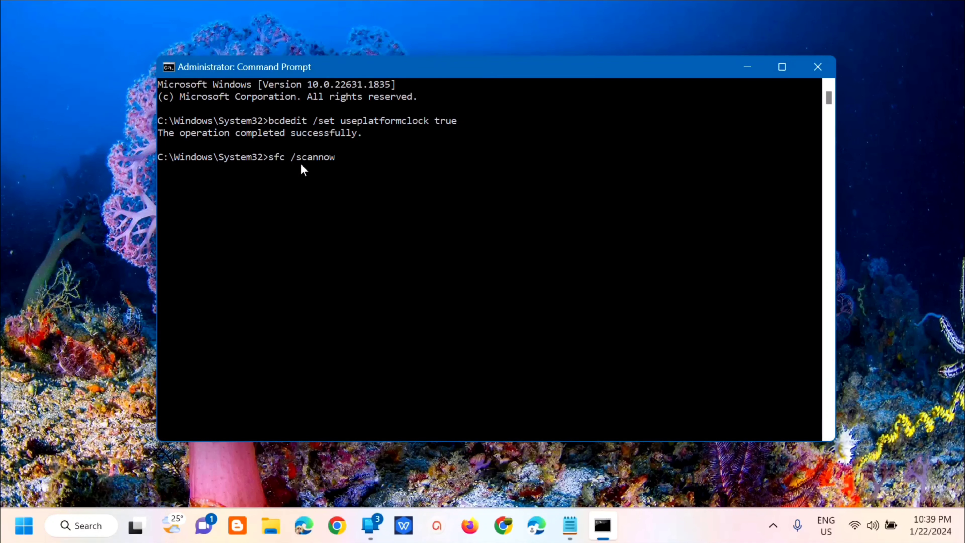
mouse_move(313, 174)
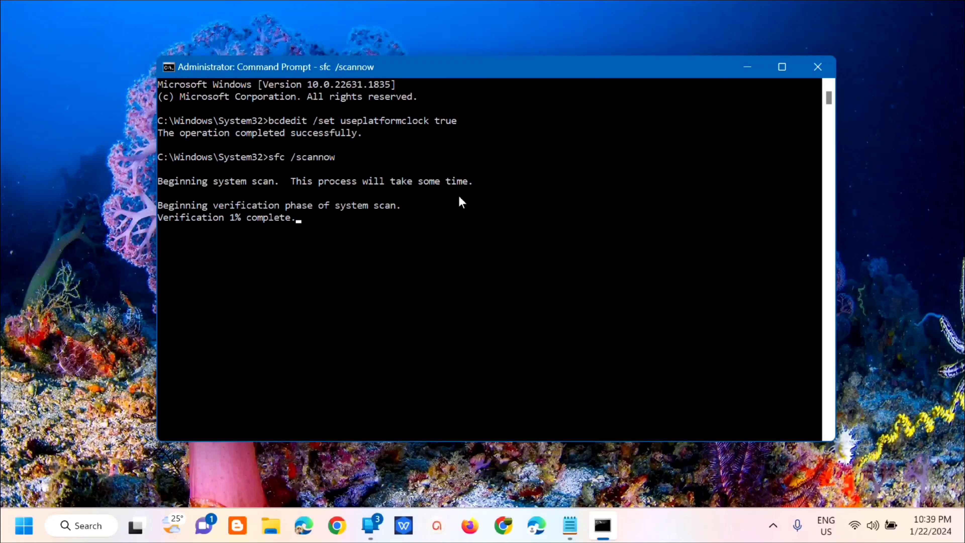
mouse_move(204, 239)
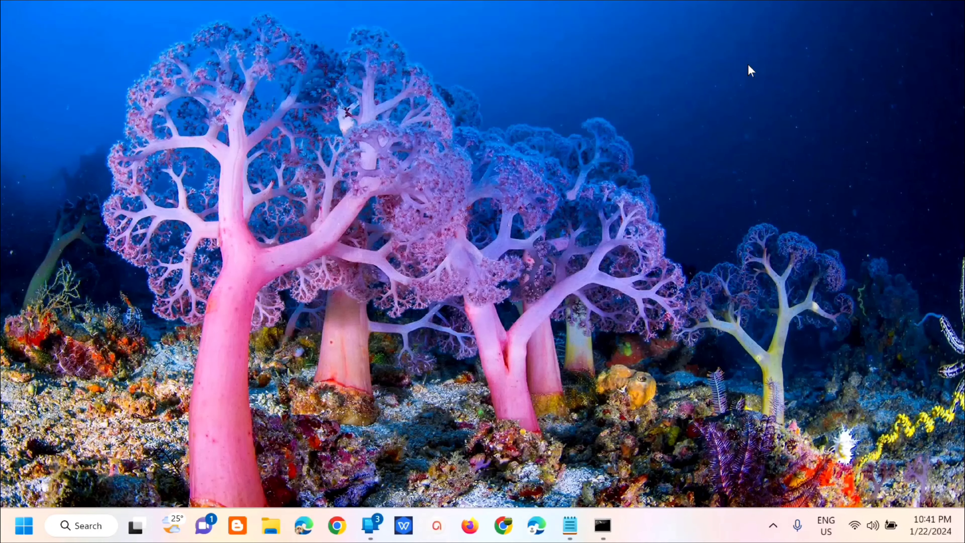
Step: Show the Start menu's power choices ready to restart Windows
click(24, 525)
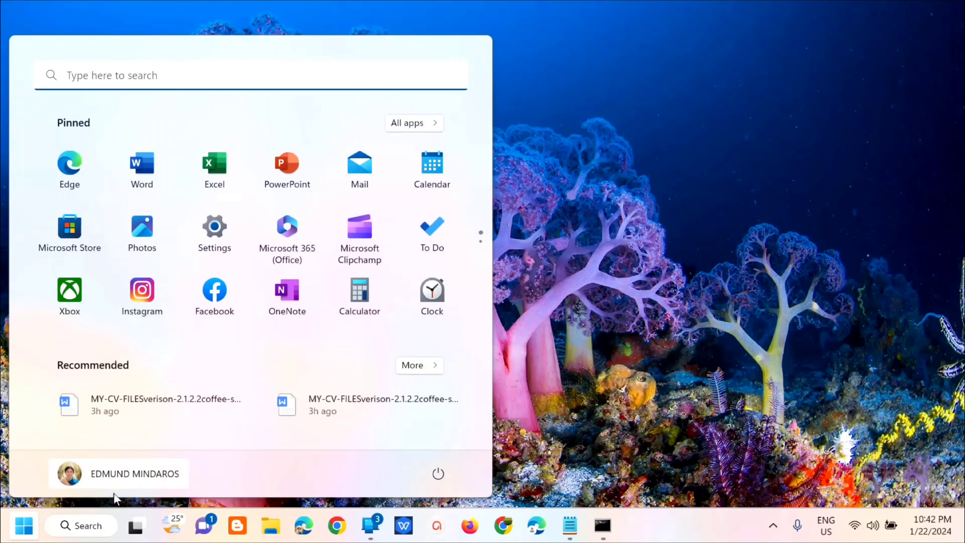
click(438, 473)
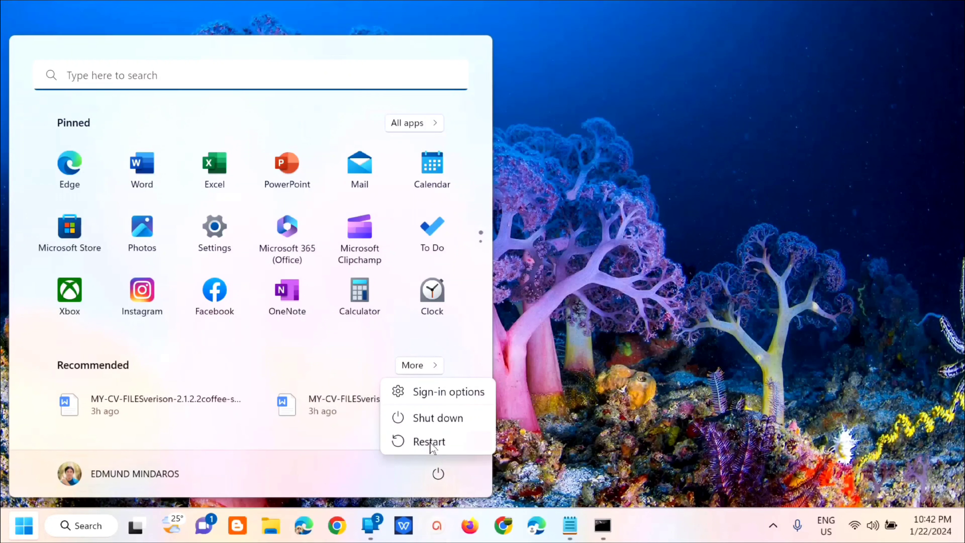